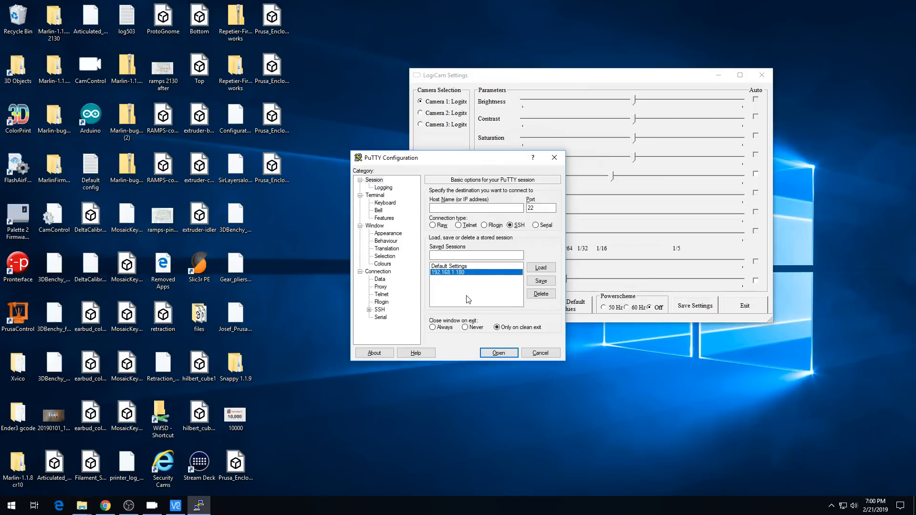
Load the saved 192.168.1.180 session and start the SSH connection to the Pi.
click(540, 267)
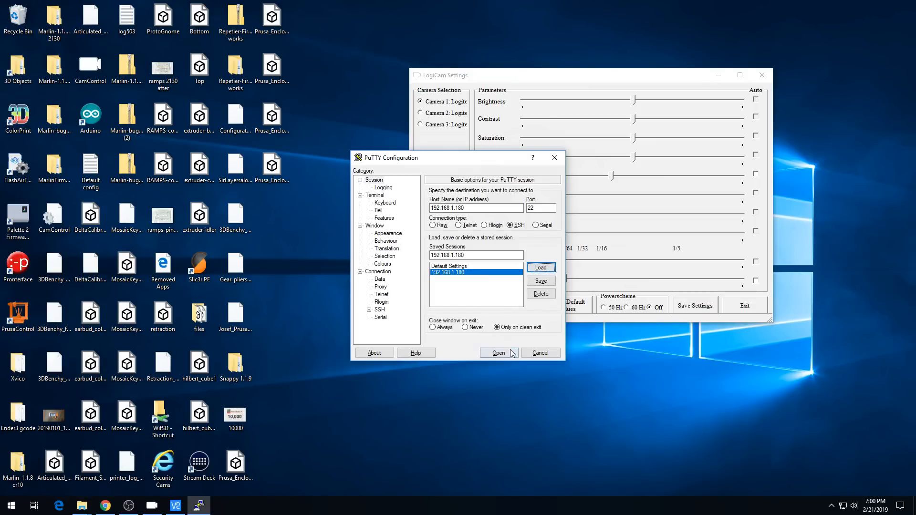
click(497, 353)
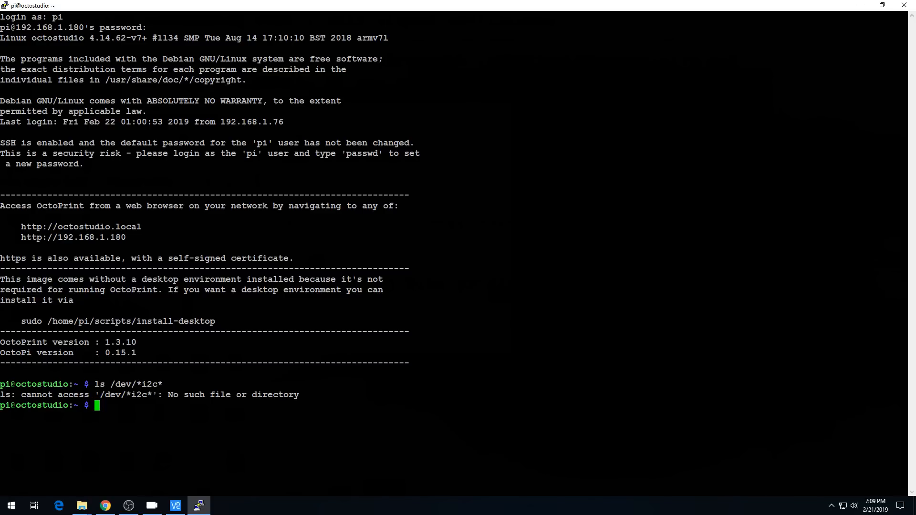
Run sudo raspi-config and enable the ARM I2C interface under P5 I2C, confirming Yes and OK.
text(sudo raspi-config)
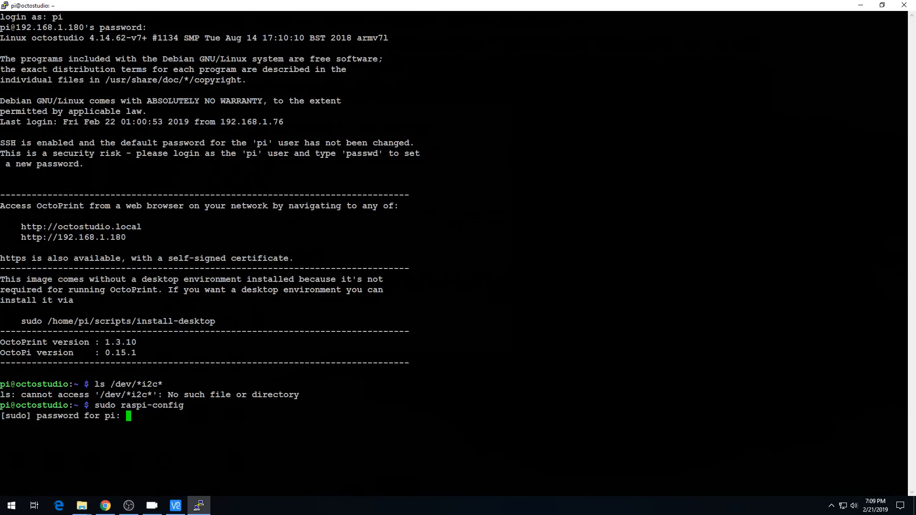
key(Return)
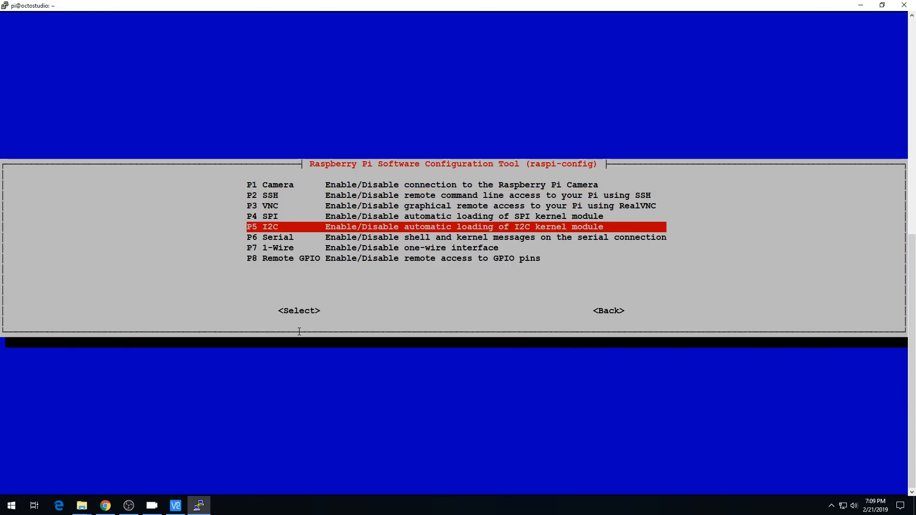
click(299, 310)
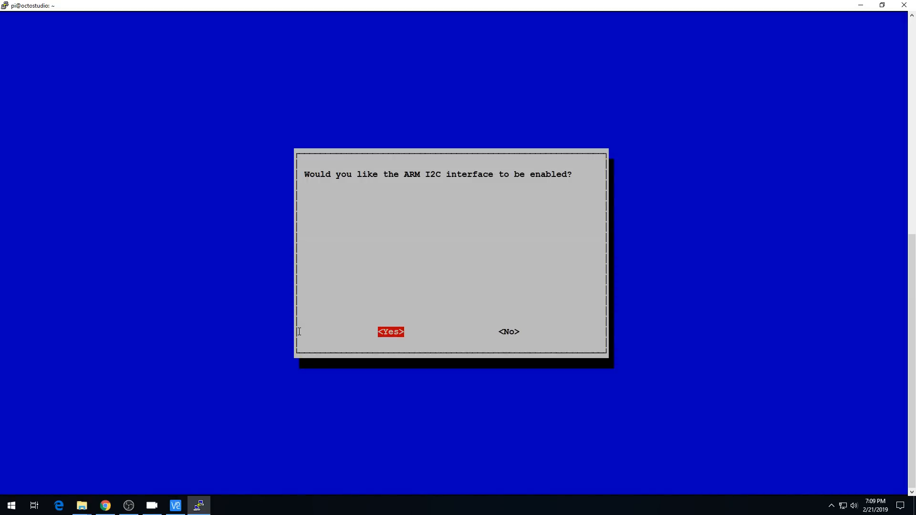
click(391, 333)
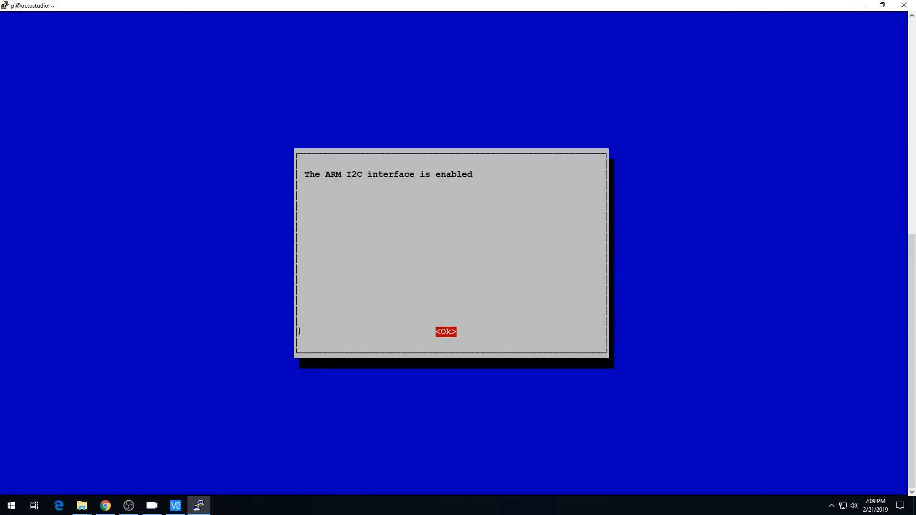
click(446, 332)
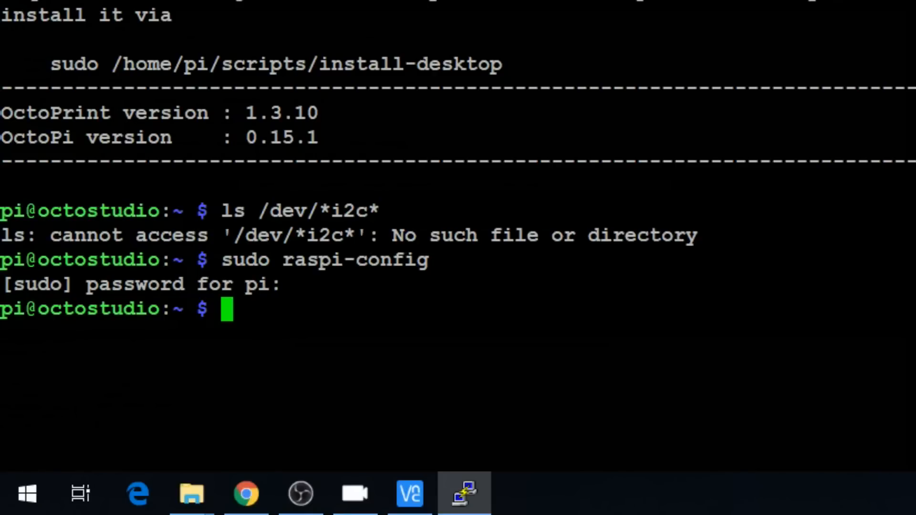
Reboot the Pi with sudo reboot now and restart the dropped SSH session from the window menu.
text(sudo)
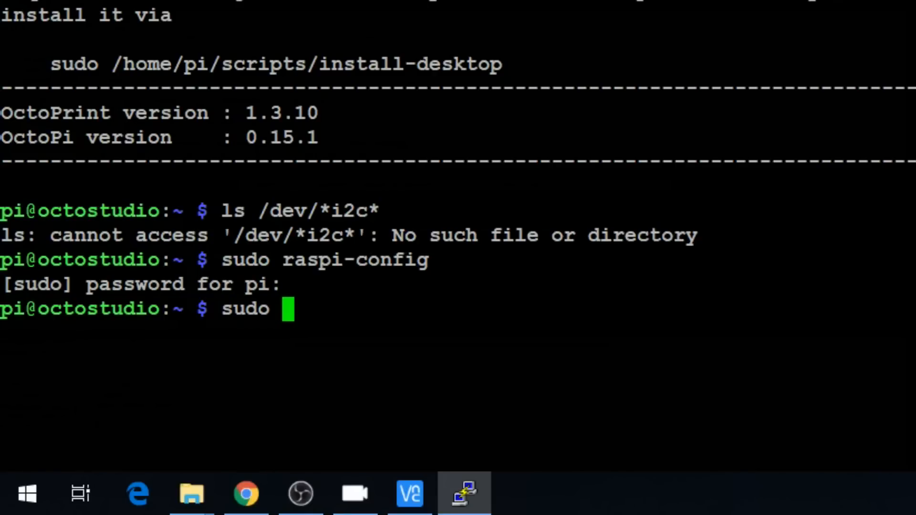
text(rebootn)
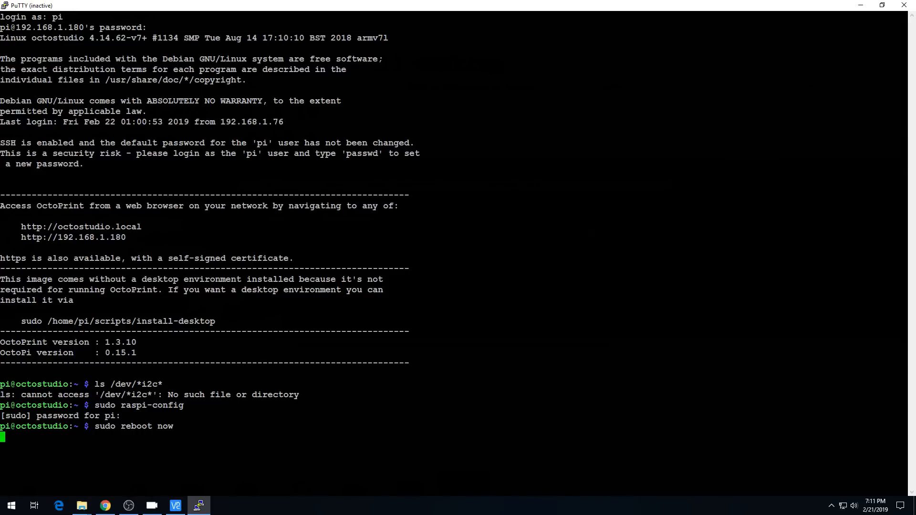
click(7, 6)
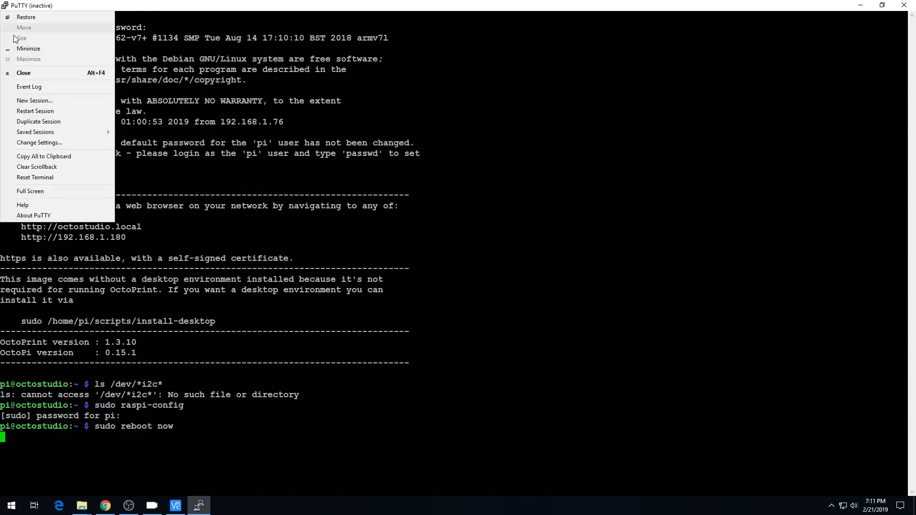
mouse_move(36, 111)
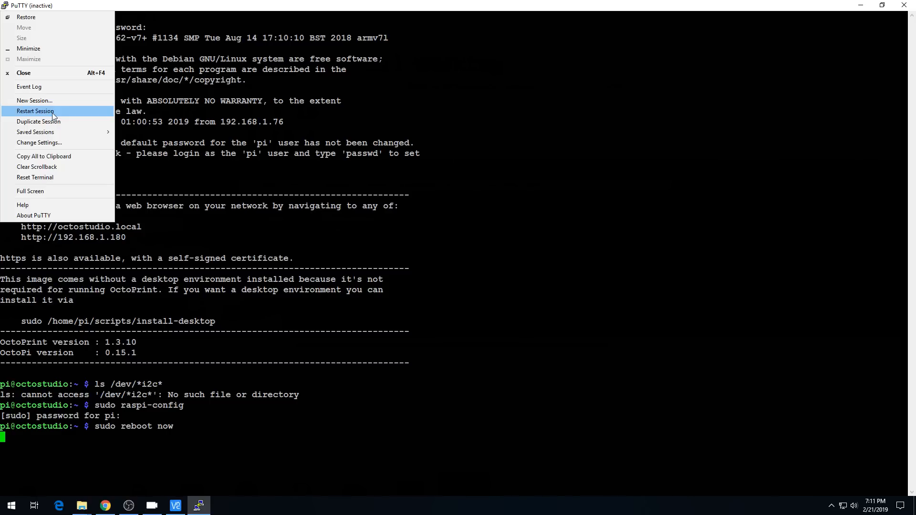
click(36, 110)
text(ls /dev/*i2c*)
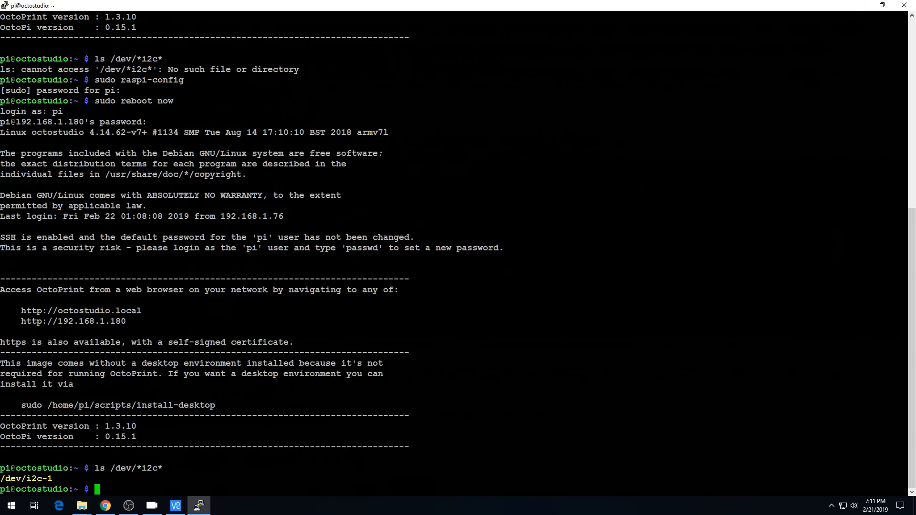
In OctoPrint's Plugin Manager repository, search 'lcd' and install the octoprint-LCD1602 plugin.
click(104, 506)
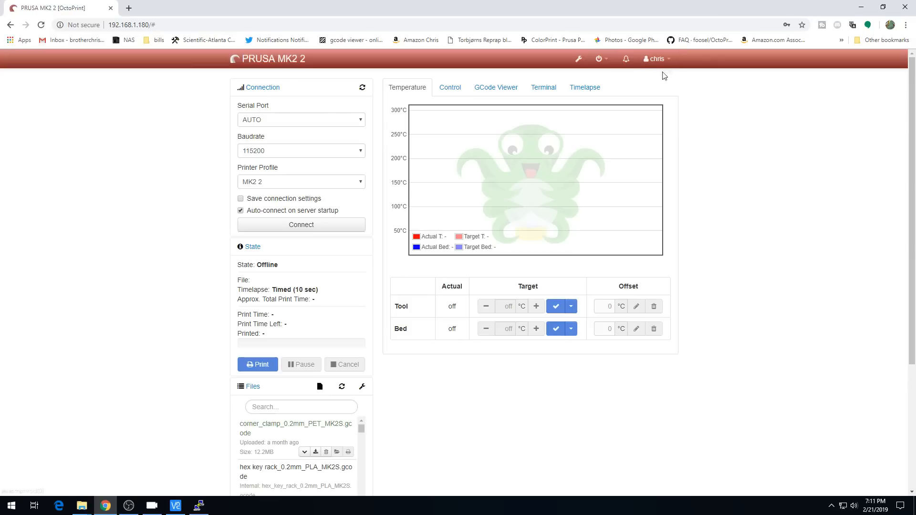
click(578, 58)
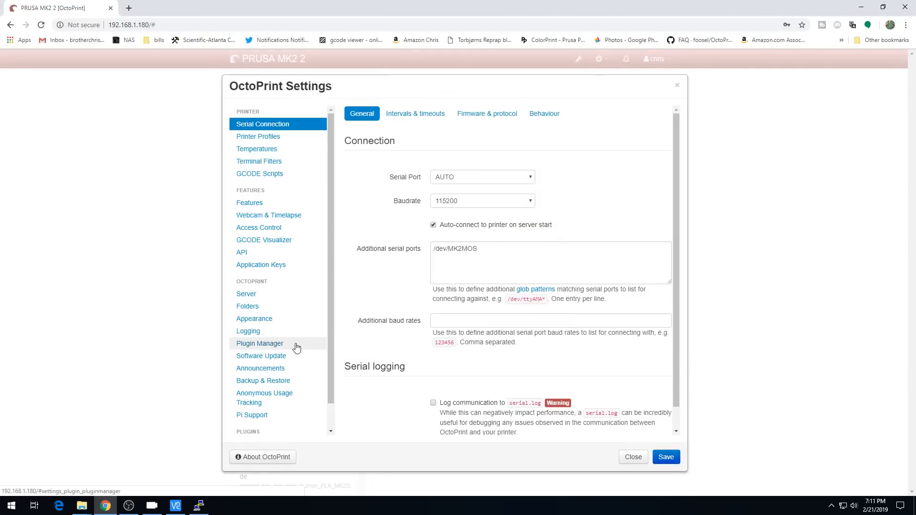
click(260, 342)
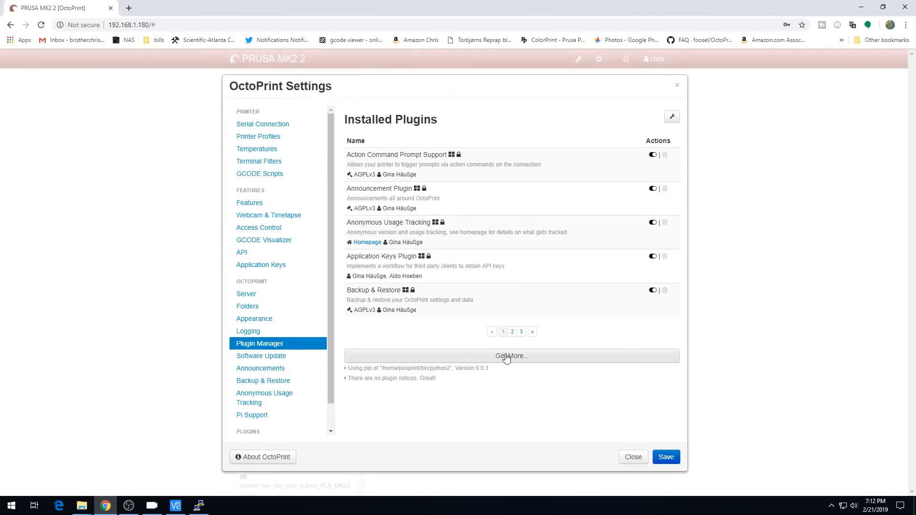
click(512, 356)
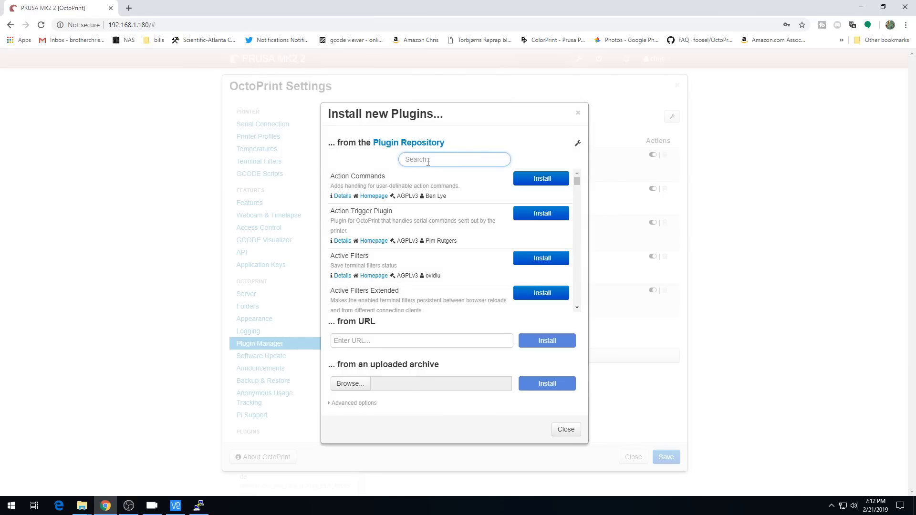
text(lcd)
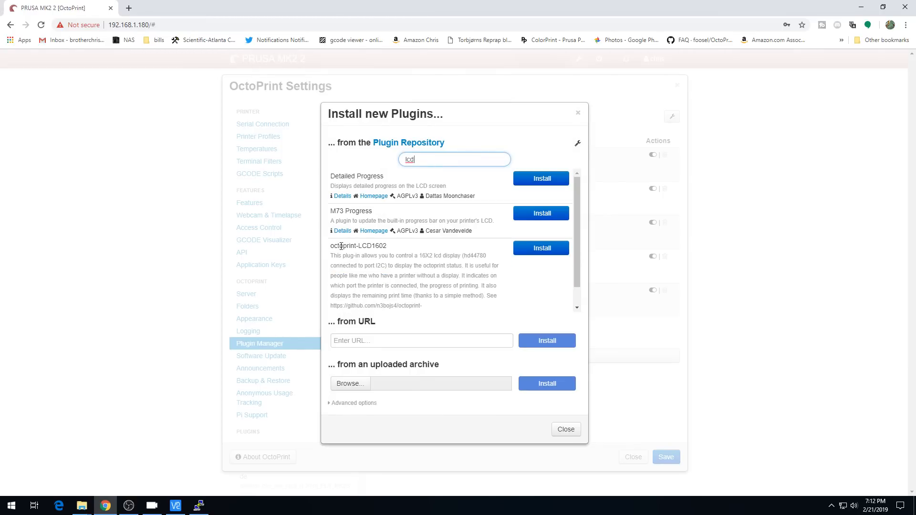
mouse_move(426, 254)
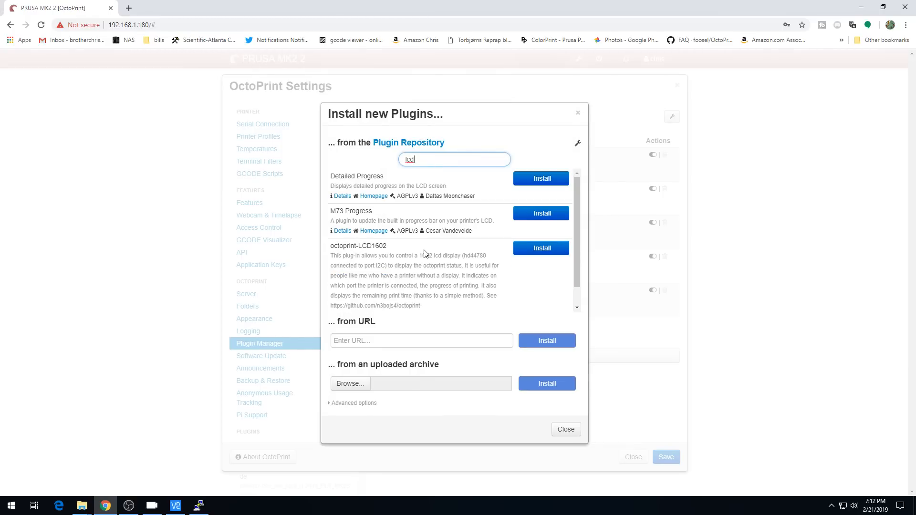
click(541, 249)
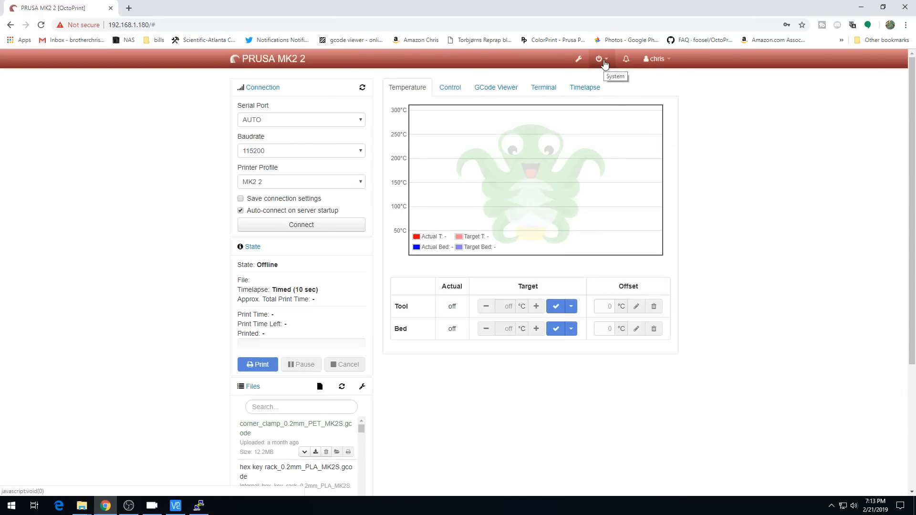
Bring up OctoPrint's system actions list from the top bar.
click(601, 58)
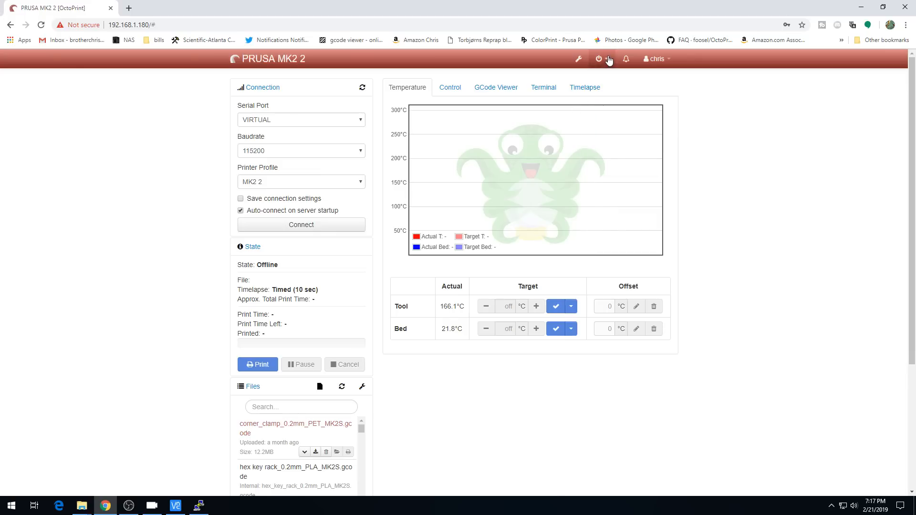
Reboot the Raspberry Pi from OctoPrint's System power menu.
click(602, 59)
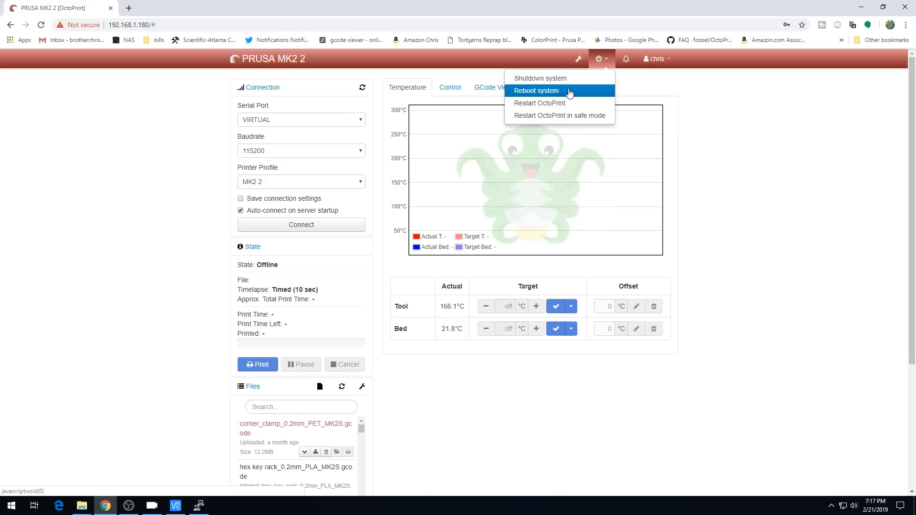
click(535, 91)
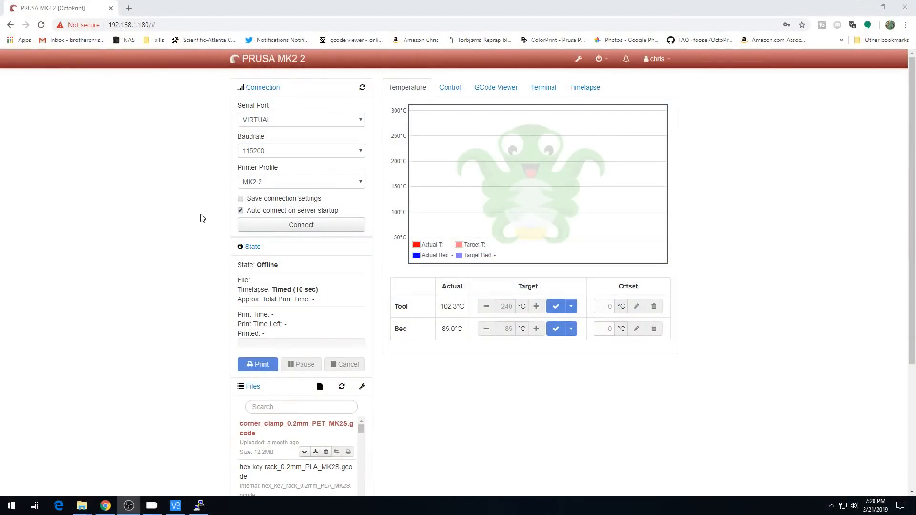
mouse_move(309, 127)
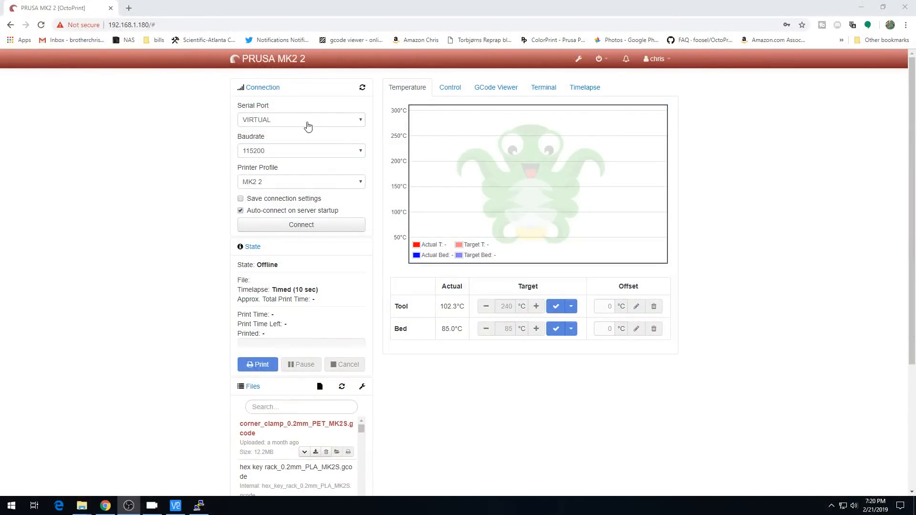